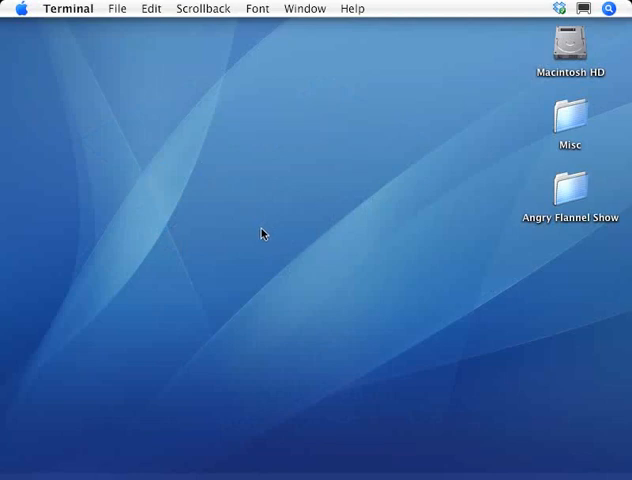
mouse_move(436, 216)
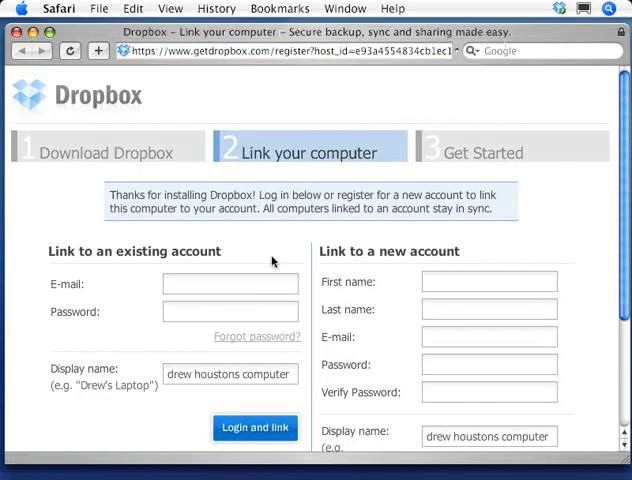
click(230, 284)
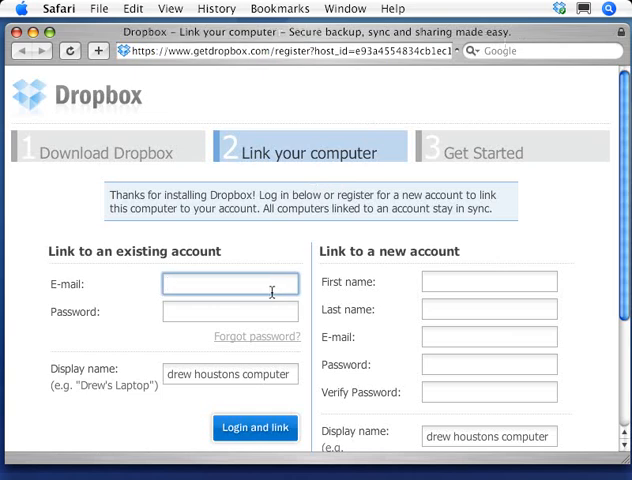
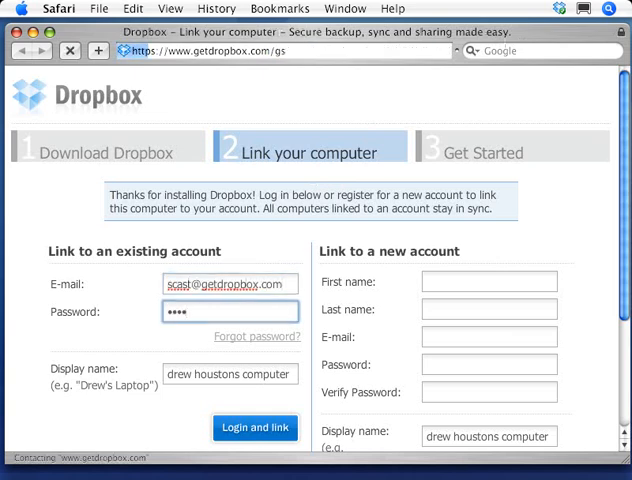
click(256, 428)
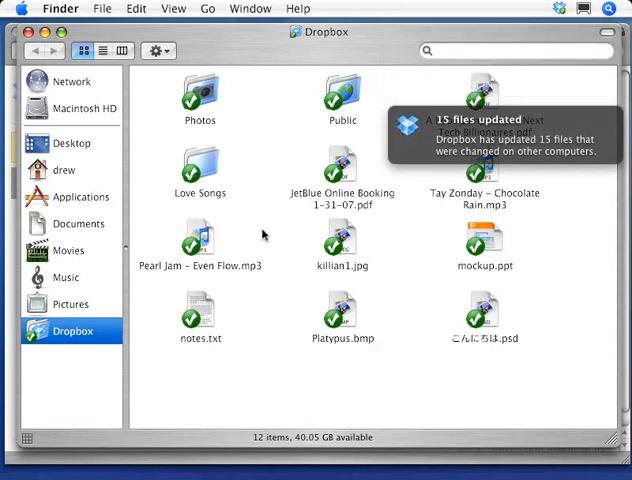
mouse_move(284, 240)
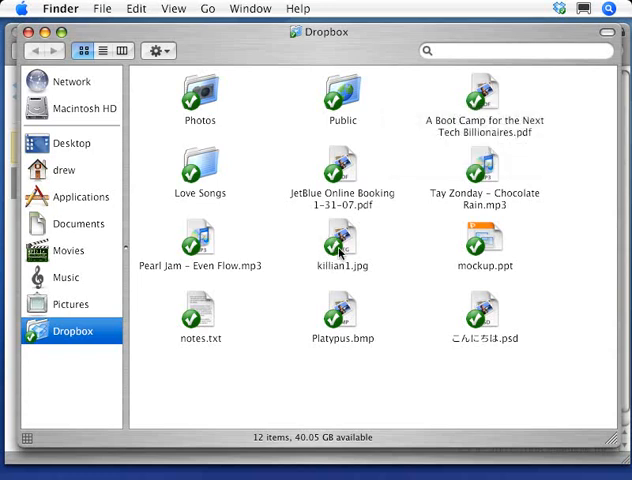
mouse_move(344, 250)
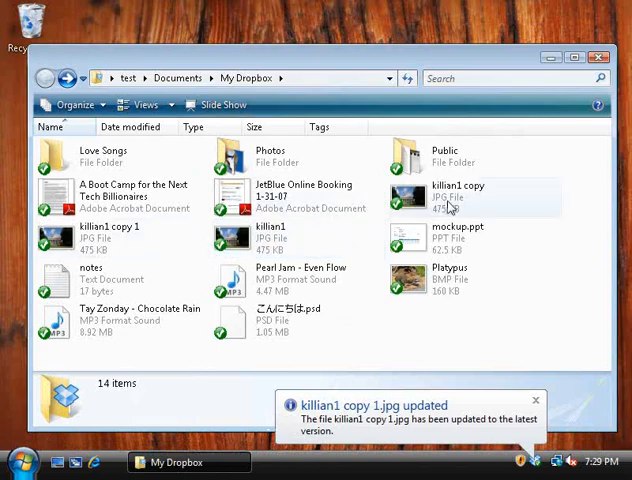
Brush a white X over the platypus's head in Platypus.bmp and save the picture.
click(450, 276)
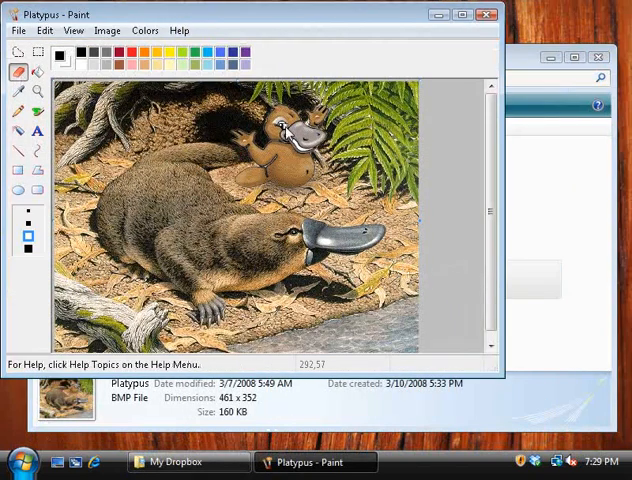
drag(270, 130, 320, 150)
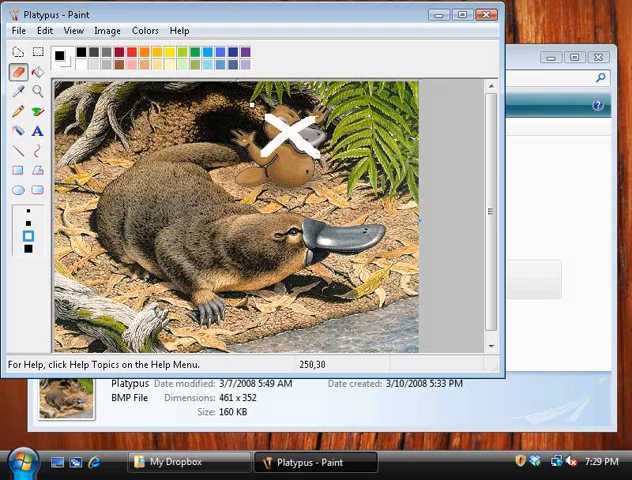
click(16, 30)
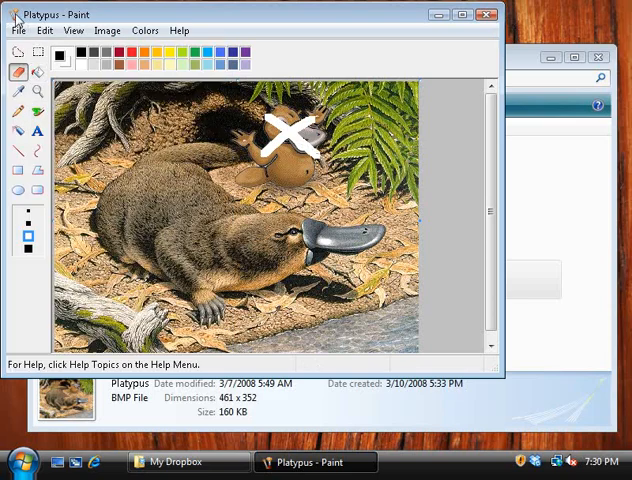
click(176, 462)
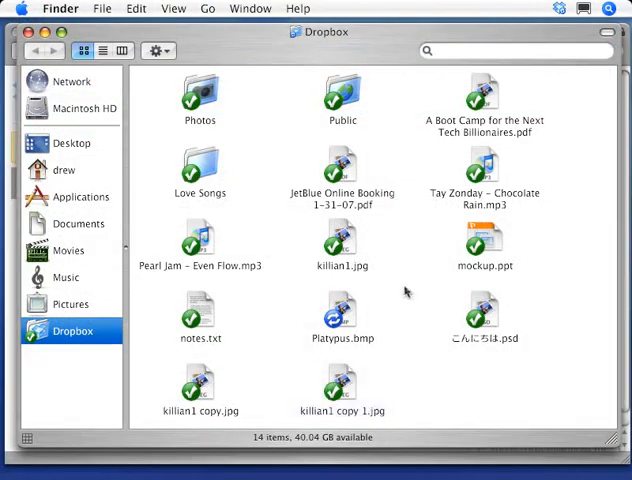
Select the five files including Platypus.bmp and the killian1 copies and move them to the Trash.
click(342, 312)
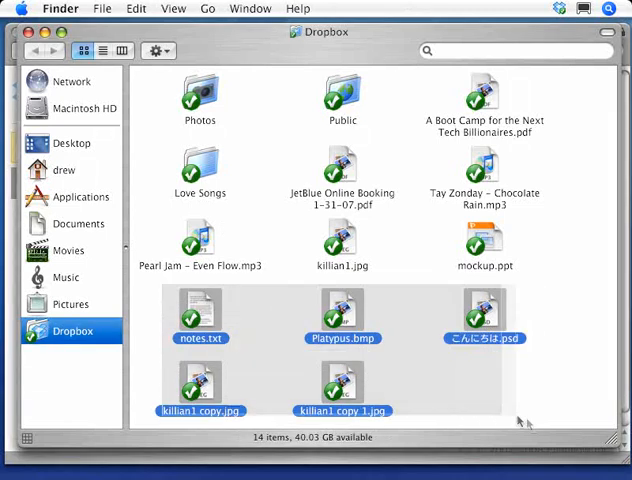
click(596, 320)
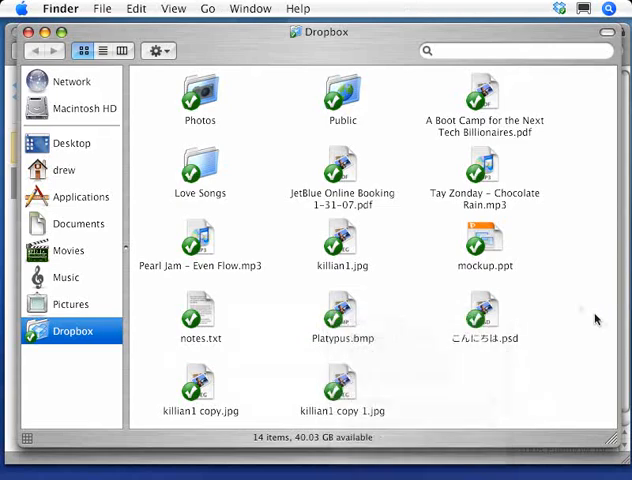
right_click(200, 316)
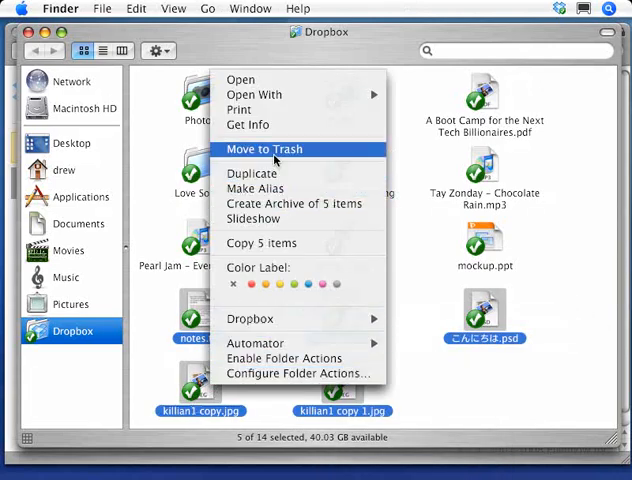
click(560, 8)
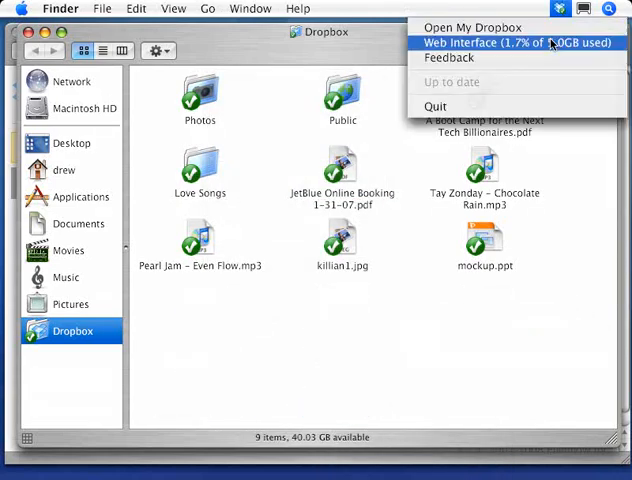
Go to the Dropbox web interface and restore the deleted Platypus.bmp from its revisions page.
click(516, 42)
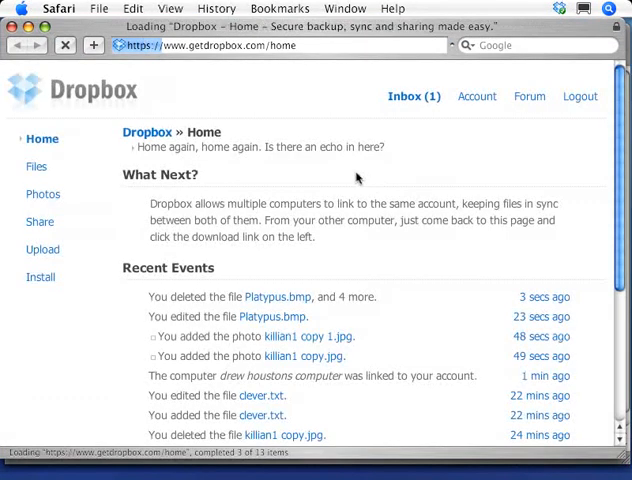
scroll(down, 3)
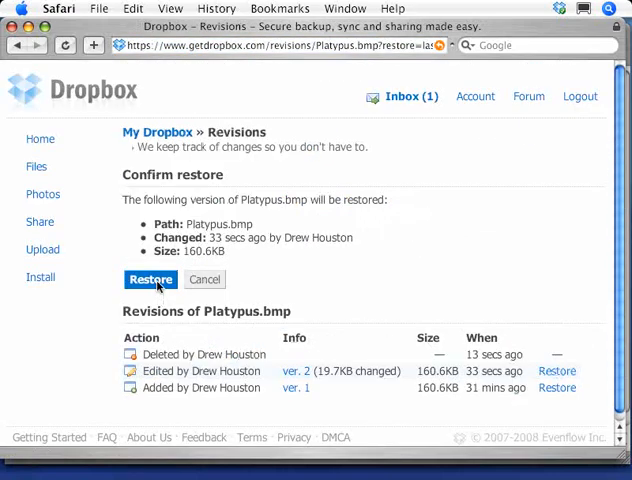
click(150, 280)
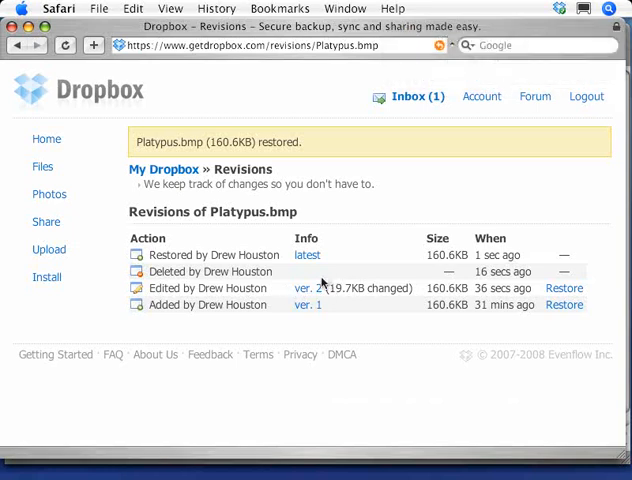
mouse_move(284, 300)
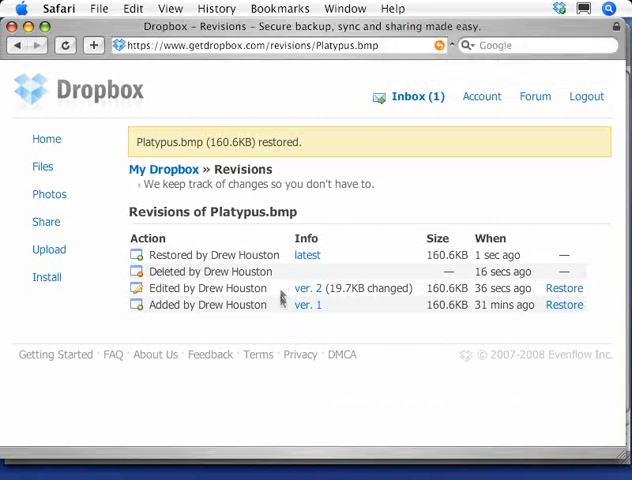
mouse_move(284, 310)
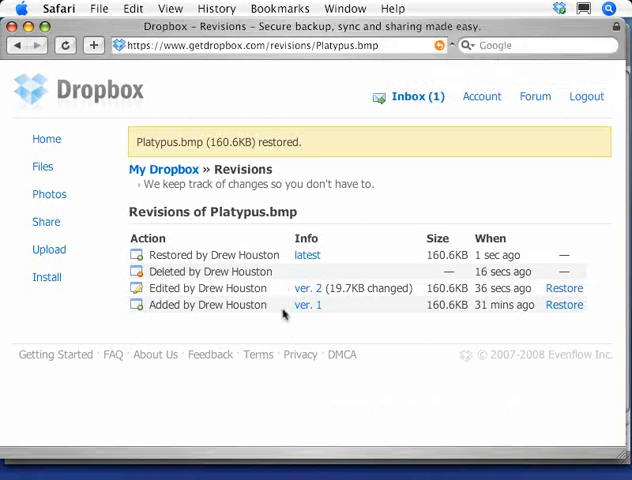
mouse_move(286, 286)
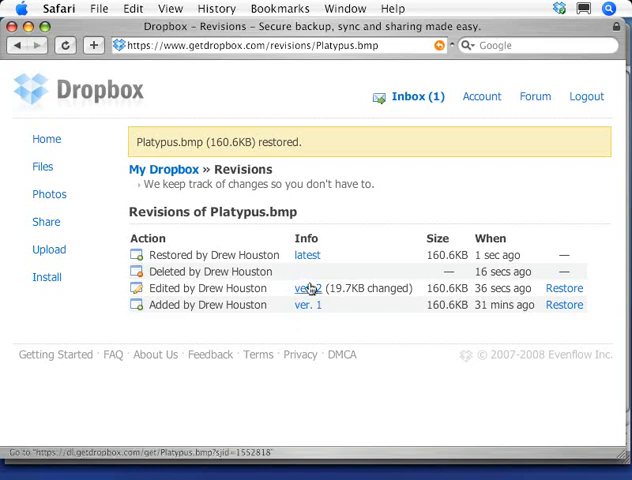
mouse_move(320, 288)
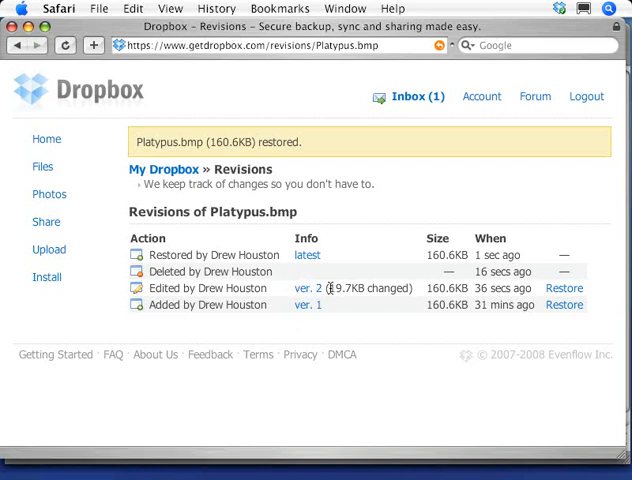
double_click(364, 288)
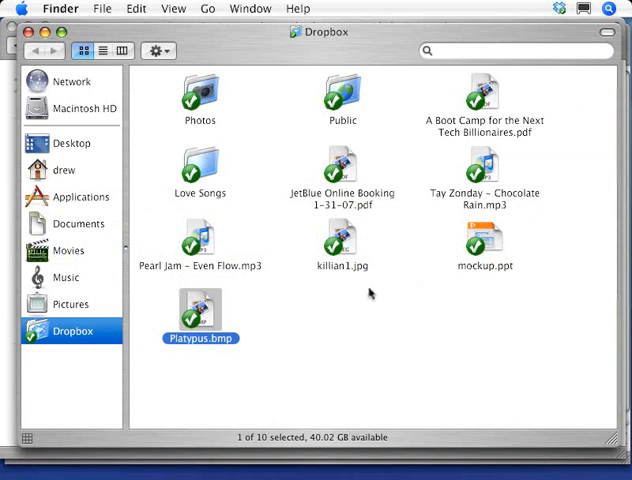
mouse_move(344, 100)
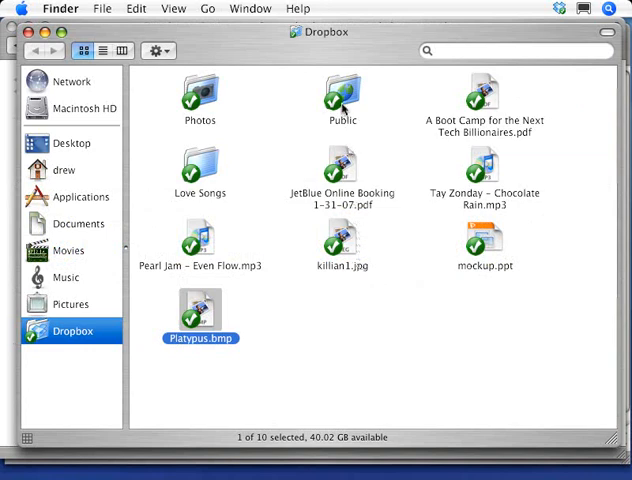
Enter the Public folder and bring up the sharing menu for Top Secret.jpg.
click(342, 98)
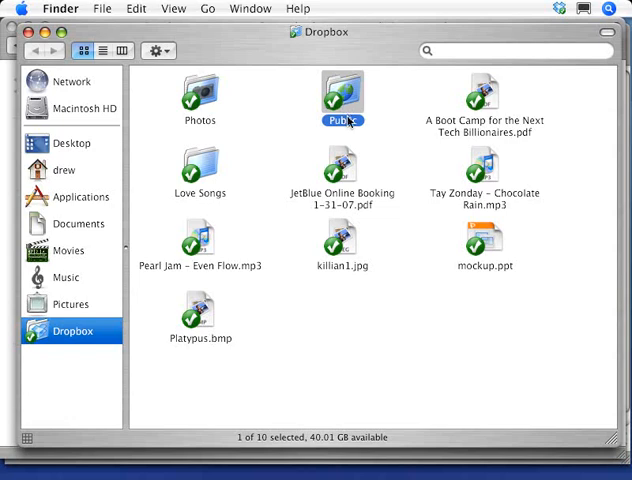
double_click(342, 96)
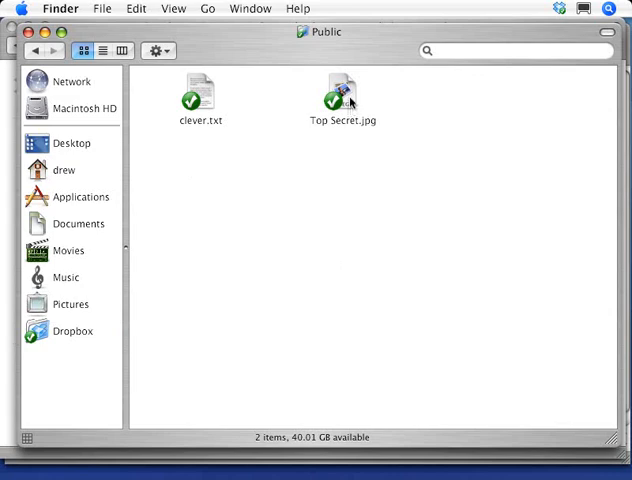
right_click(340, 96)
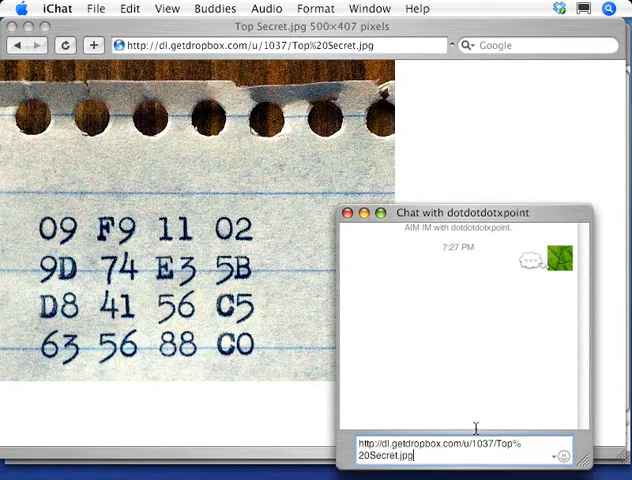
key(Return)
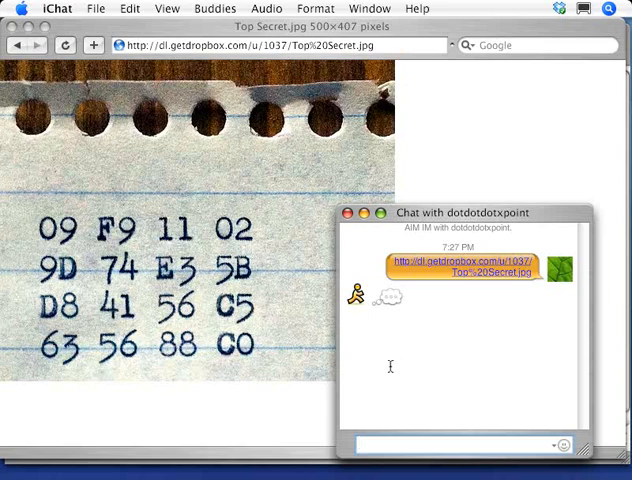
mouse_move(164, 376)
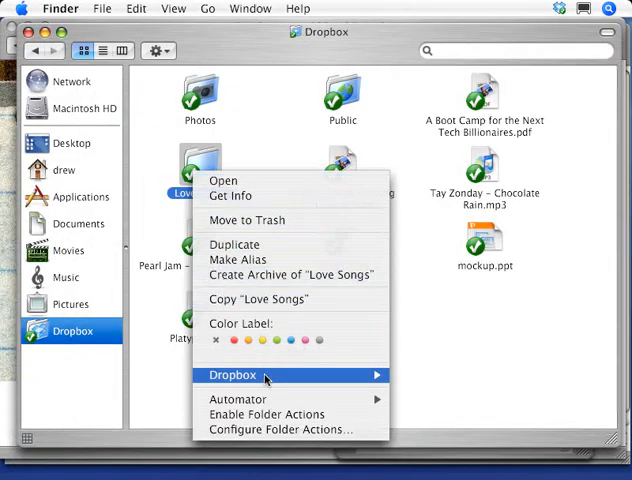
click(232, 376)
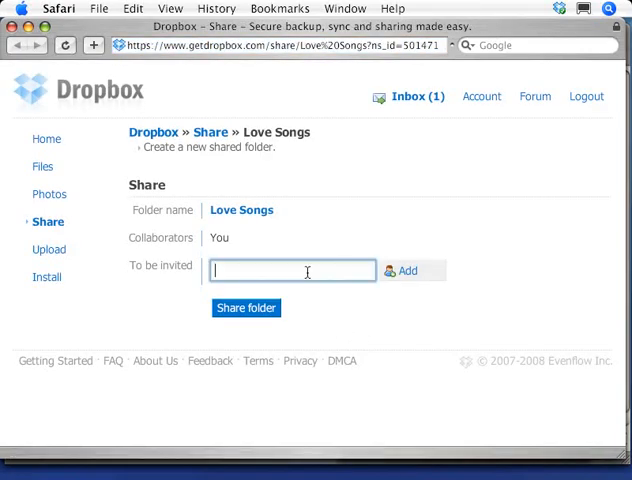
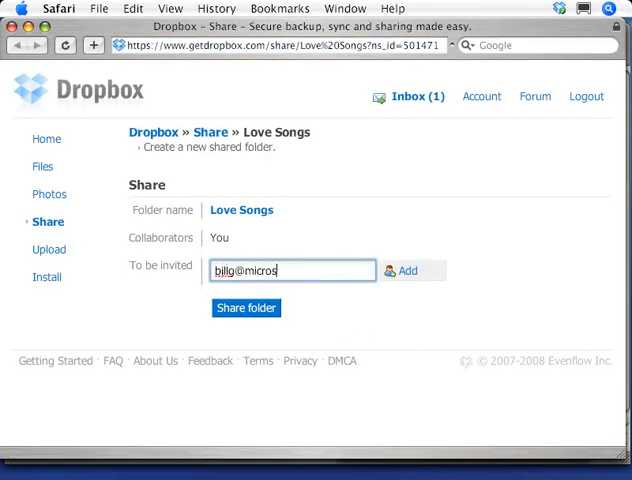
click(404, 270)
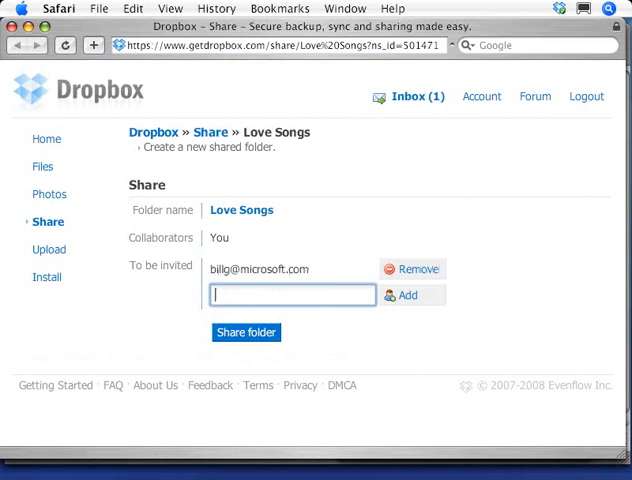
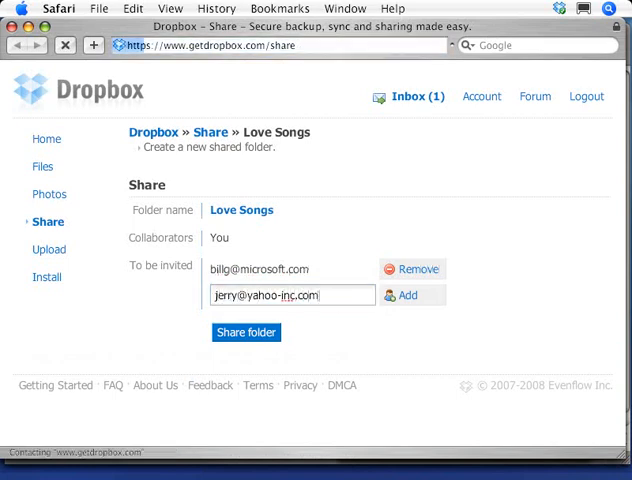
click(244, 332)
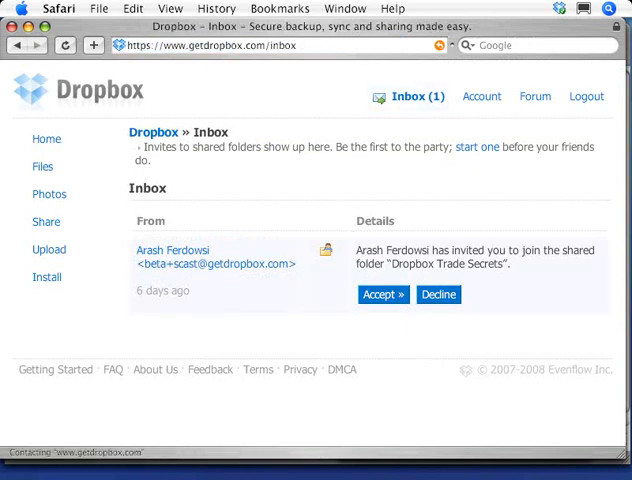
Accept the Dropbox Trade Secrets invitation in the web inbox.
click(382, 294)
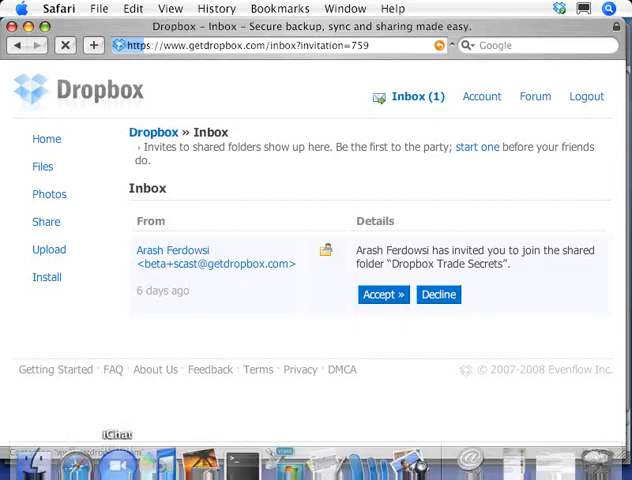
Look inside the newly synced Dropbox Trade Secrets folder in Finder.
click(382, 294)
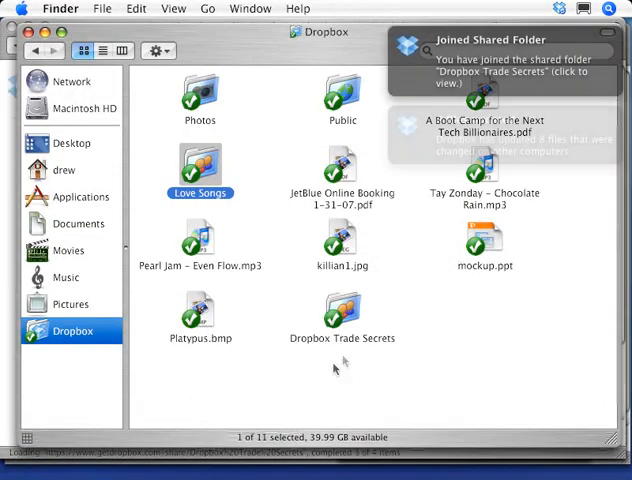
click(342, 312)
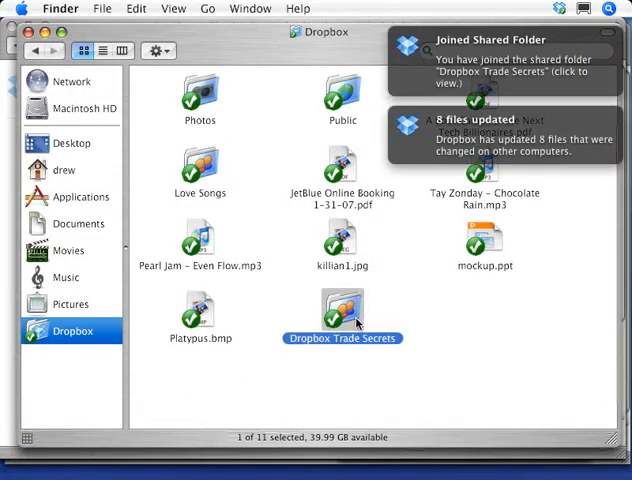
double_click(342, 310)
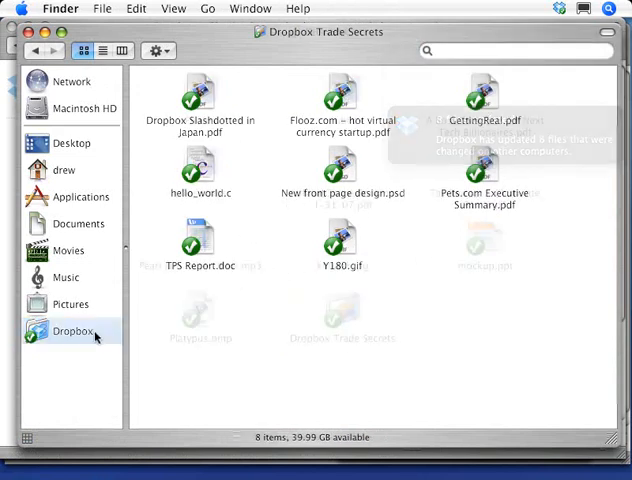
Back in the main Dropbox folder, select Tay Zonday - Chocolate Rain.mp3 and killian1.jpg.
click(72, 332)
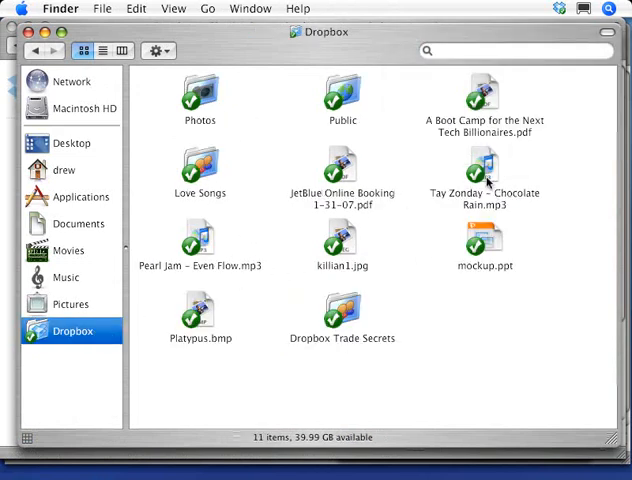
click(342, 236)
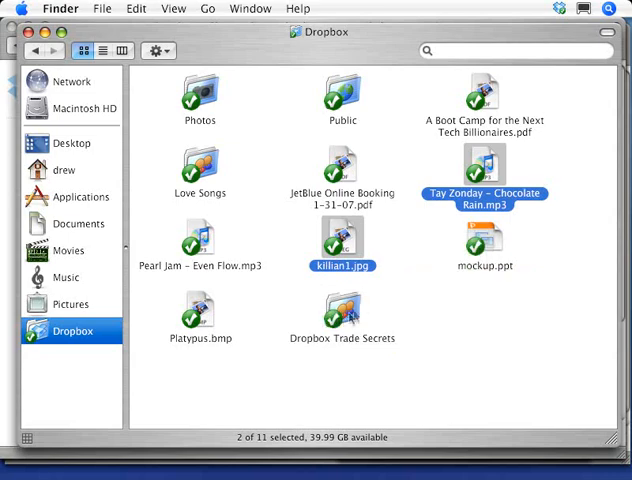
double_click(342, 312)
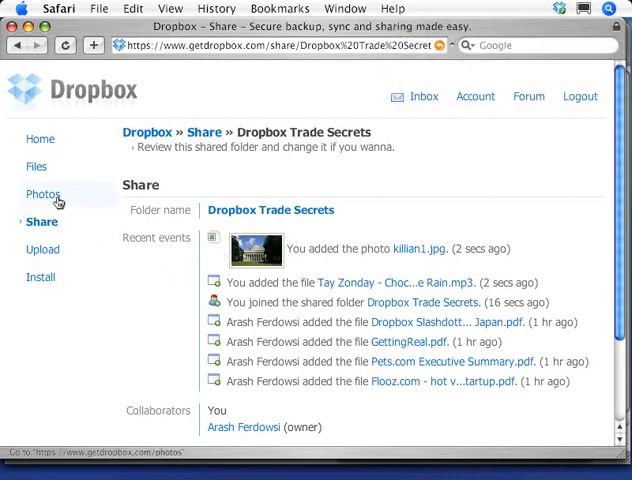
View the Photos gallery at full size and advance to the third photo, steve.jpg.
click(48, 194)
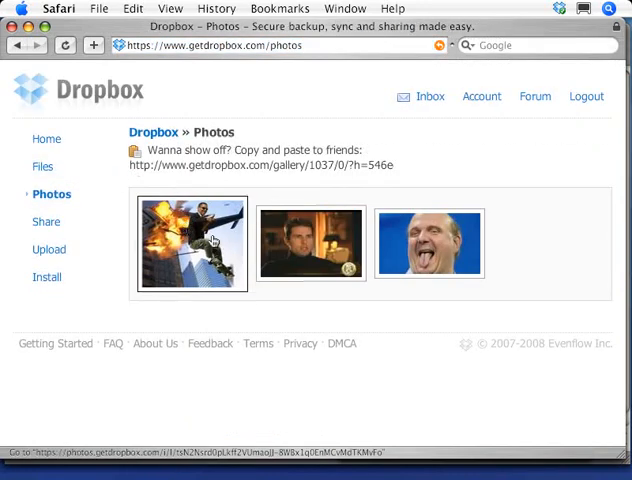
click(192, 240)
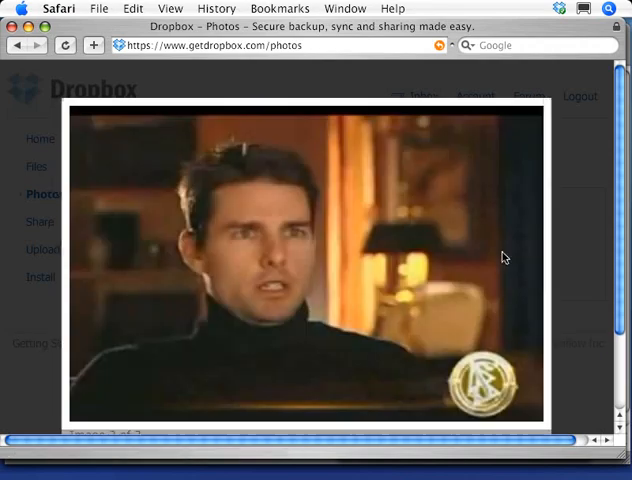
mouse_move(514, 254)
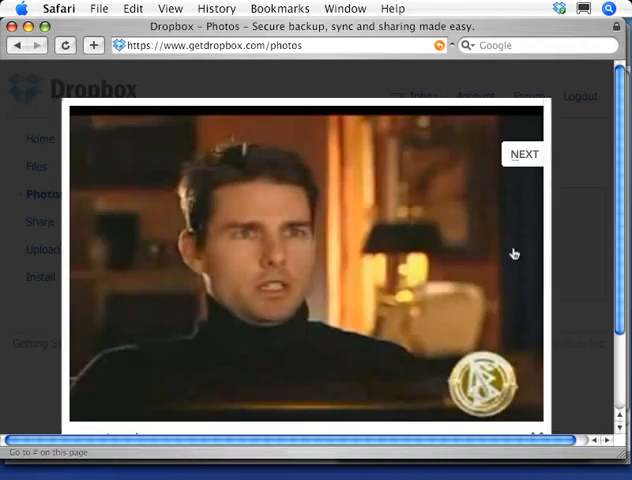
click(524, 154)
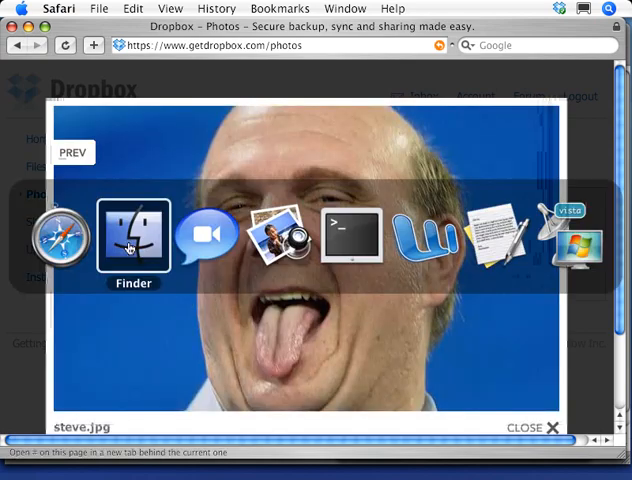
Drag the Angry Flannel Show folder from the Desktop into Dropbox's Photos folder.
click(132, 236)
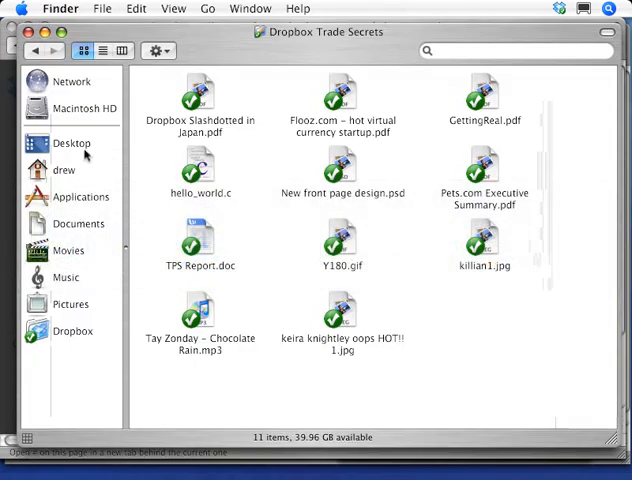
click(72, 144)
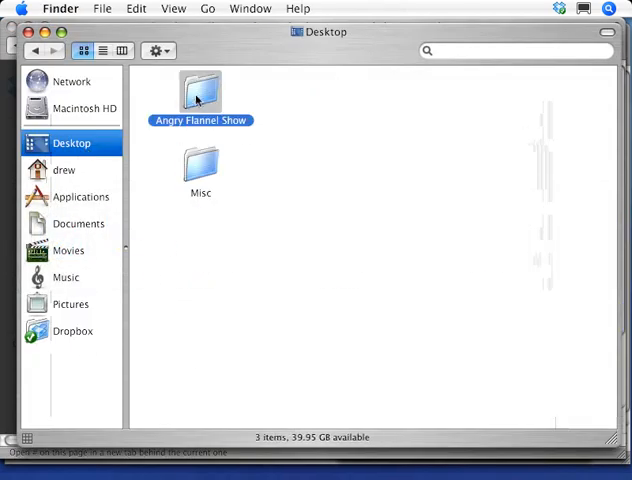
click(200, 96)
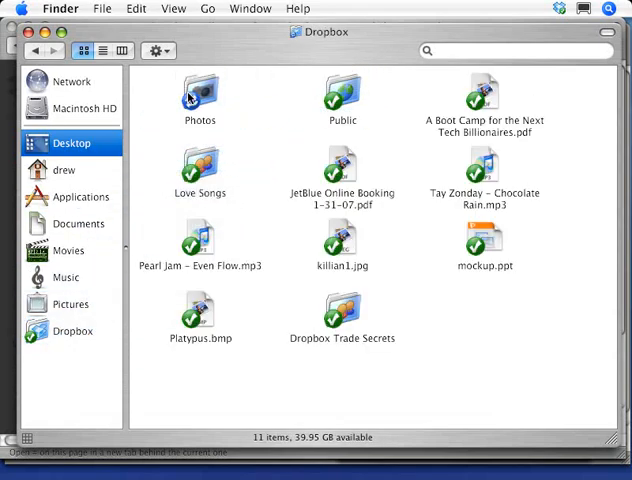
double_click(200, 96)
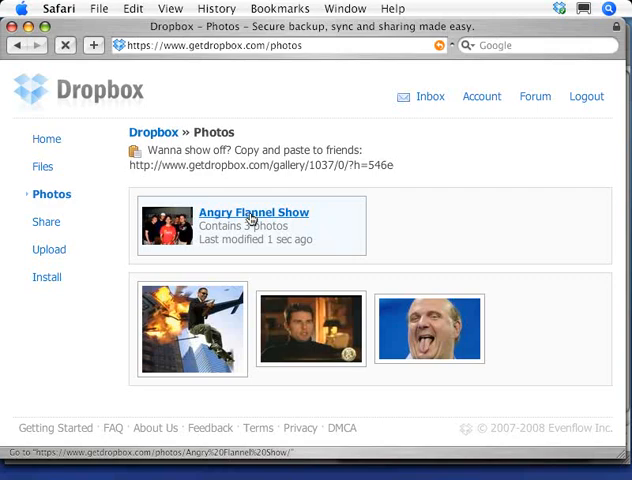
View the Angry Flannel Show album, select its gallery URL, and return Home.
click(254, 212)
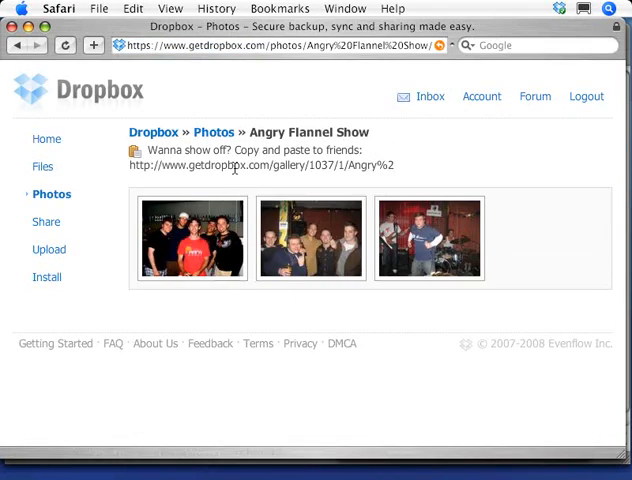
triple_click(258, 164)
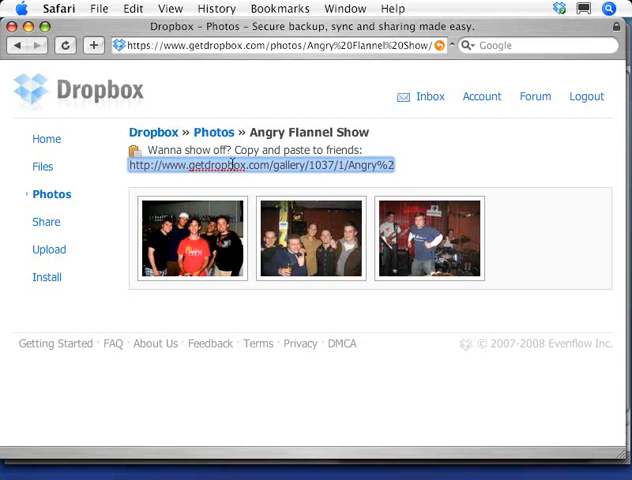
click(46, 138)
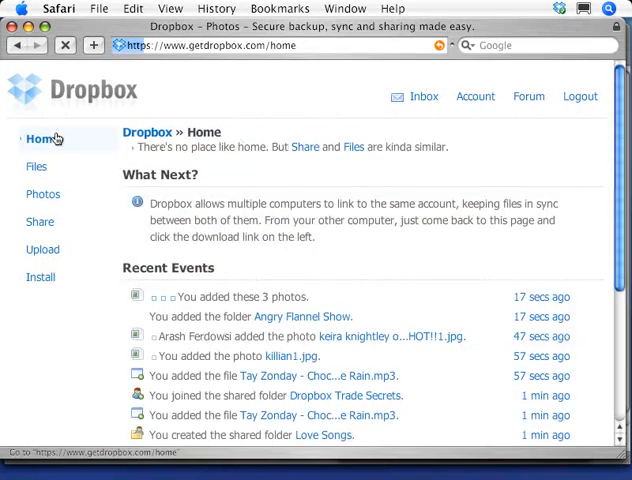